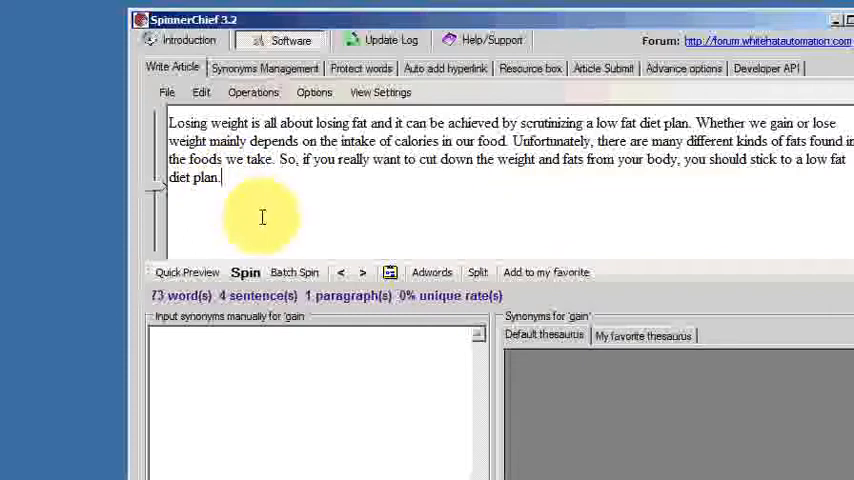
mouse_move(378, 211)
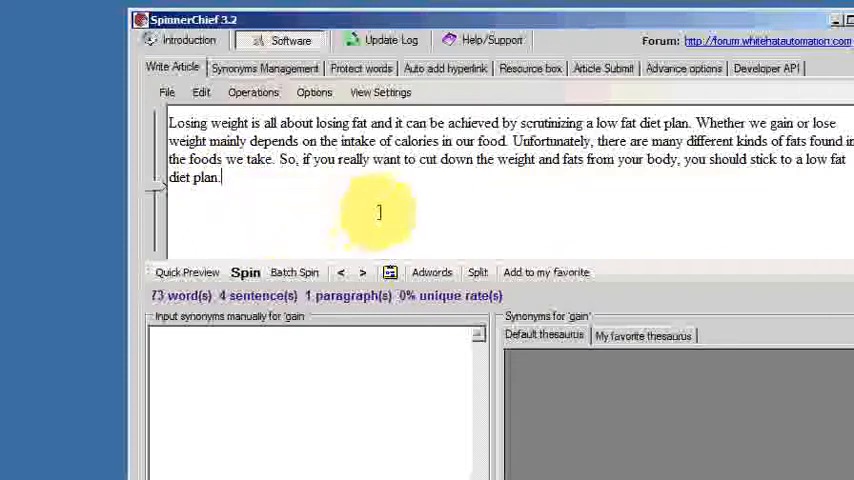
mouse_move(418, 192)
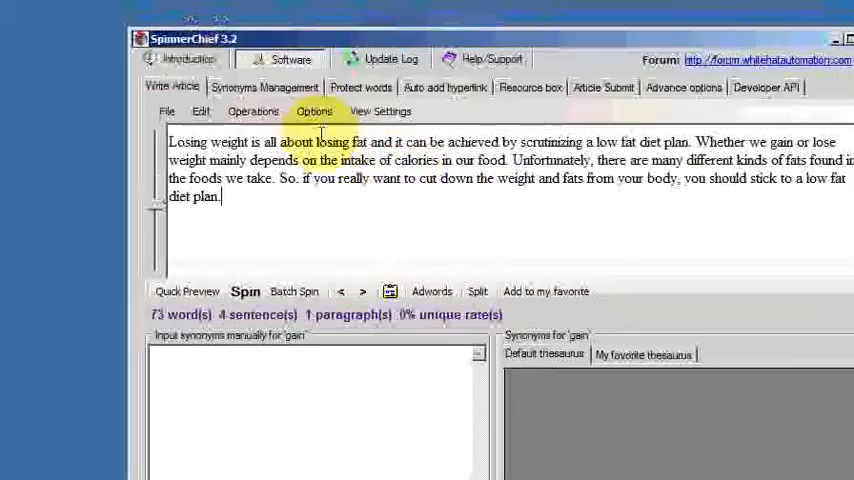
Step: Run Identify Synonyms from the Operations menu using the default thesaurus
left_click(253, 127)
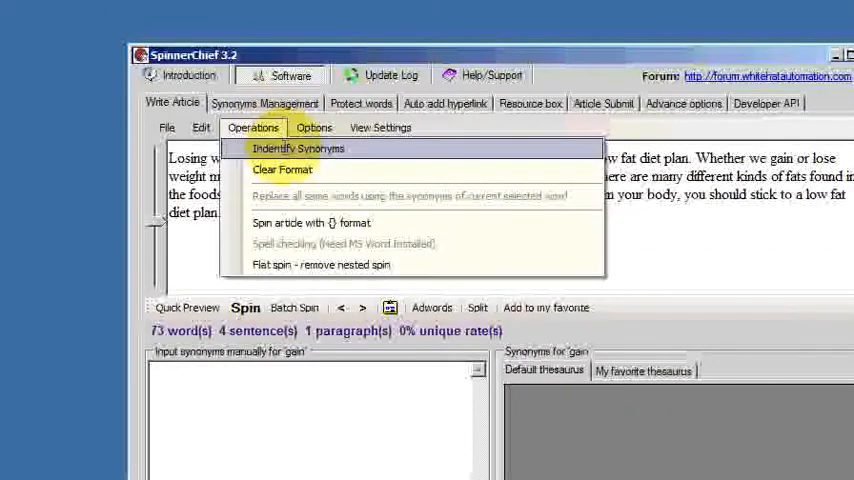
left_click(298, 148)
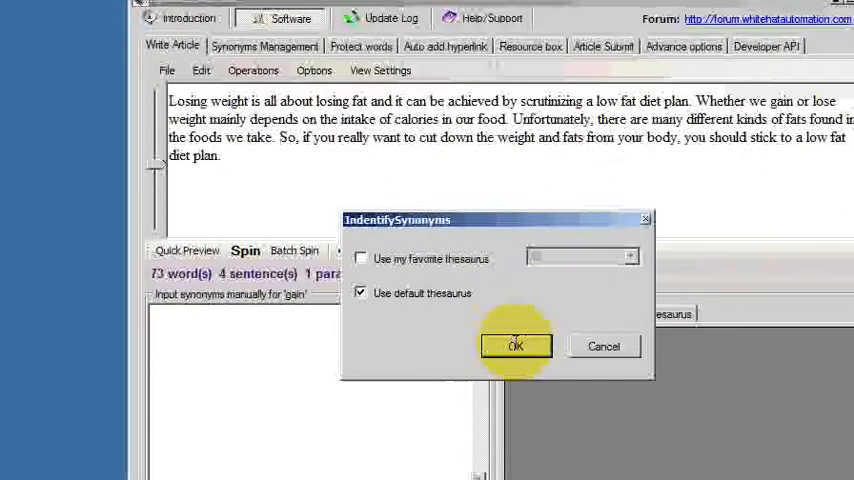
left_click(515, 346)
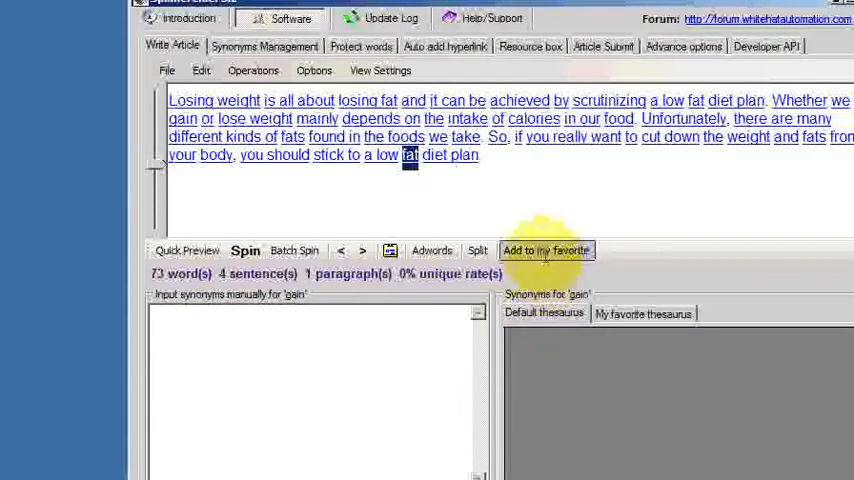
mouse_move(537, 204)
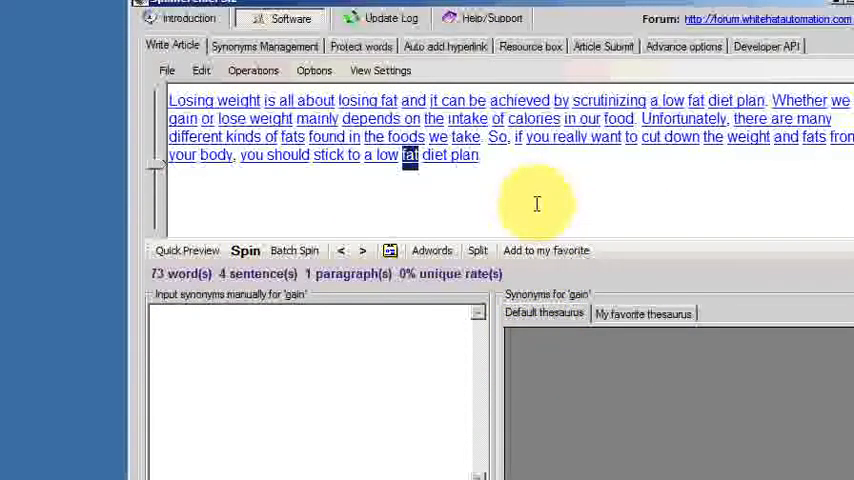
mouse_move(591, 166)
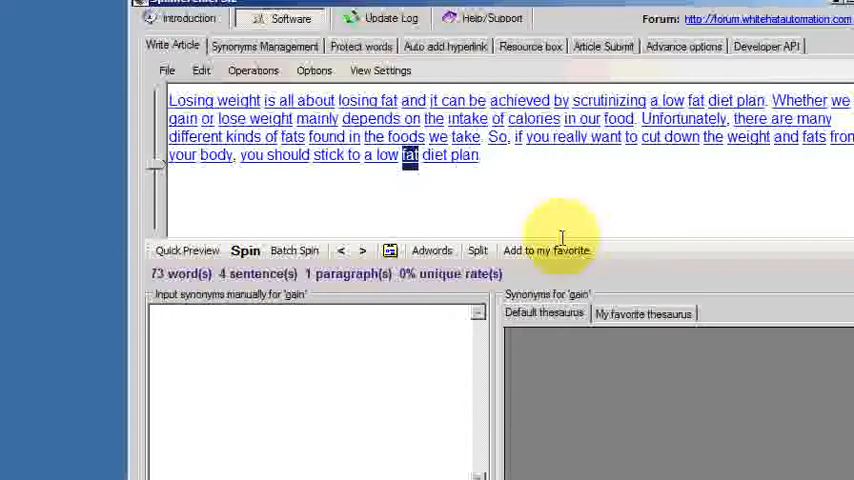
mouse_move(615, 235)
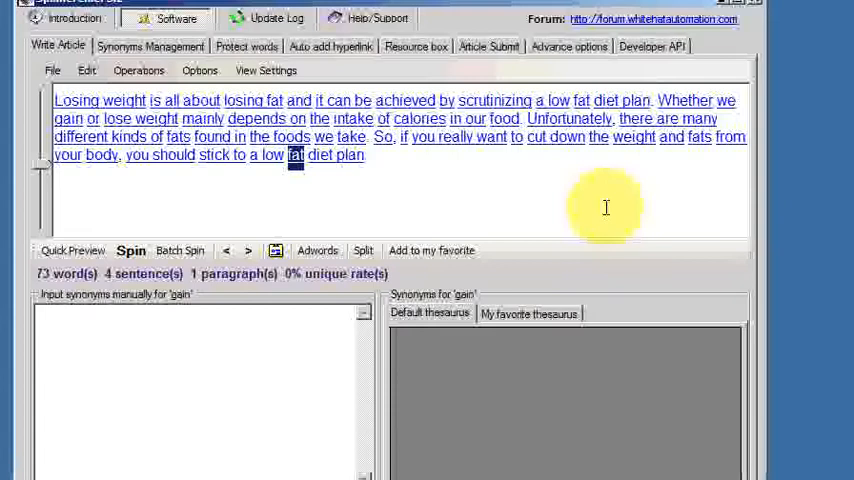
mouse_move(578, 195)
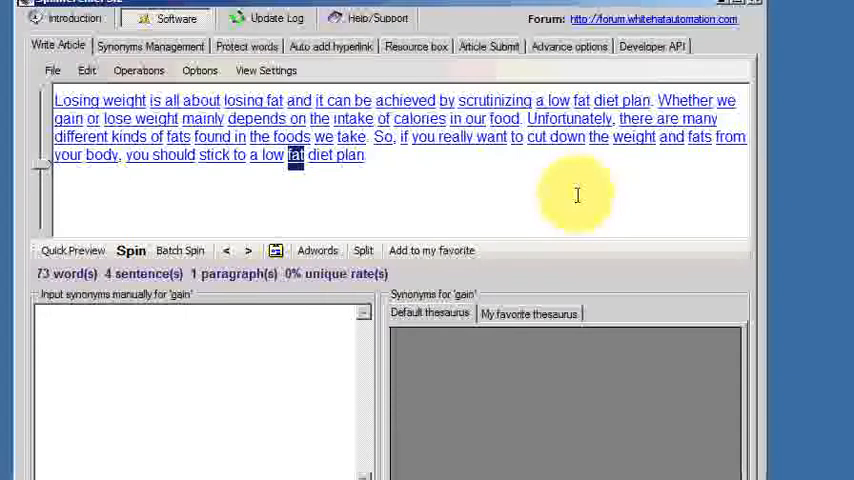
mouse_move(474, 211)
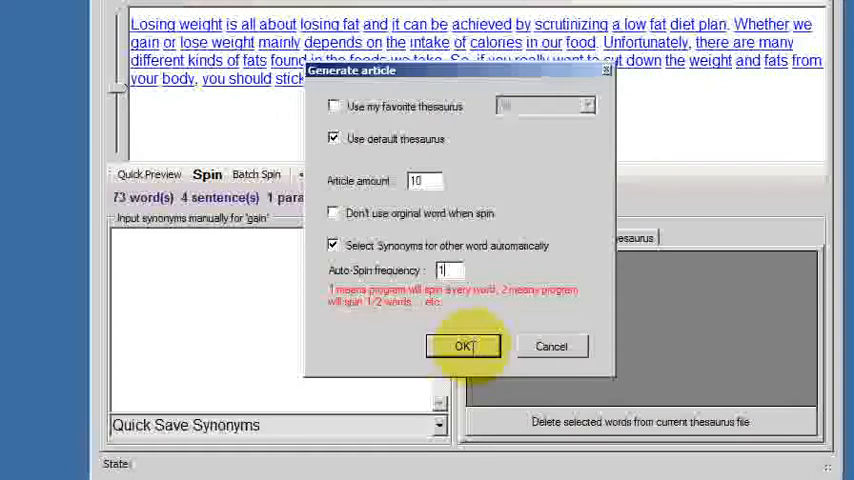
Step: Confirm generating ten articles at auto-spin frequency 1 with the default thesaurus
left_click(463, 346)
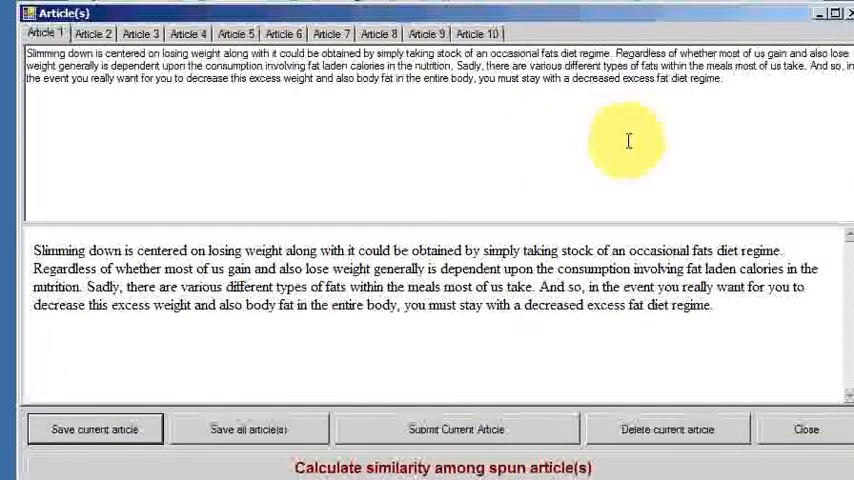
mouse_move(637, 143)
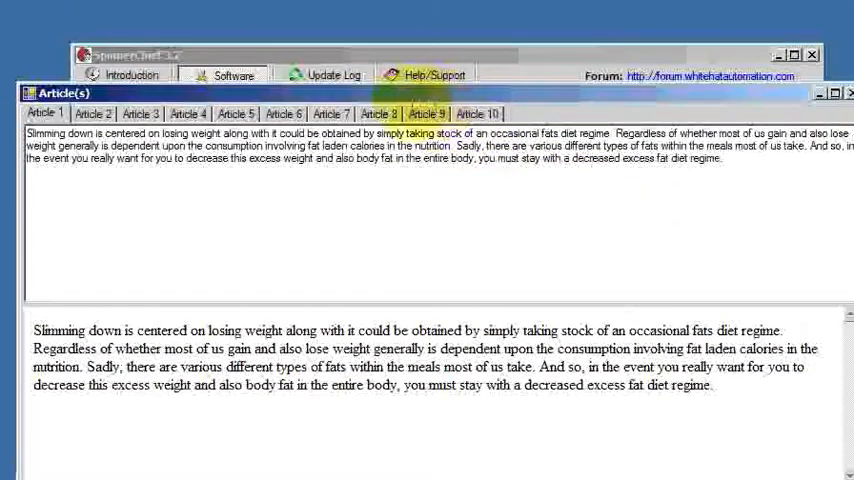
Step: Switch from Article 1 to the Article 8 tab to review its reworded text
left_click(378, 113)
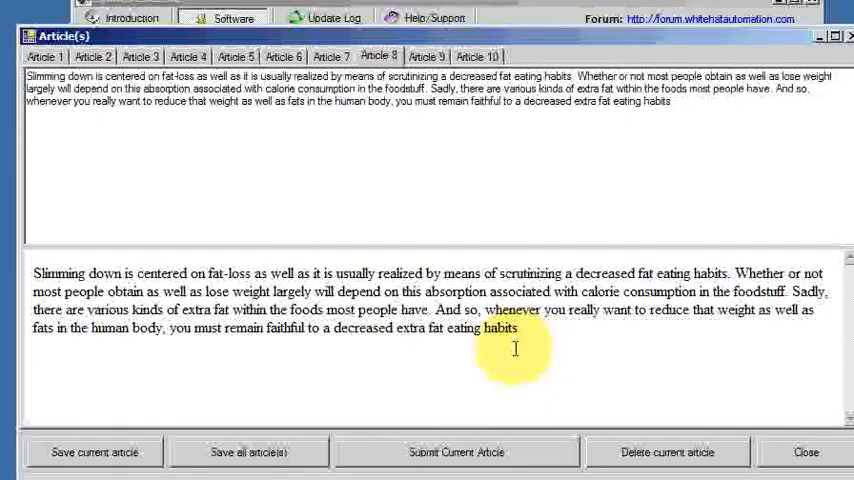
mouse_move(534, 358)
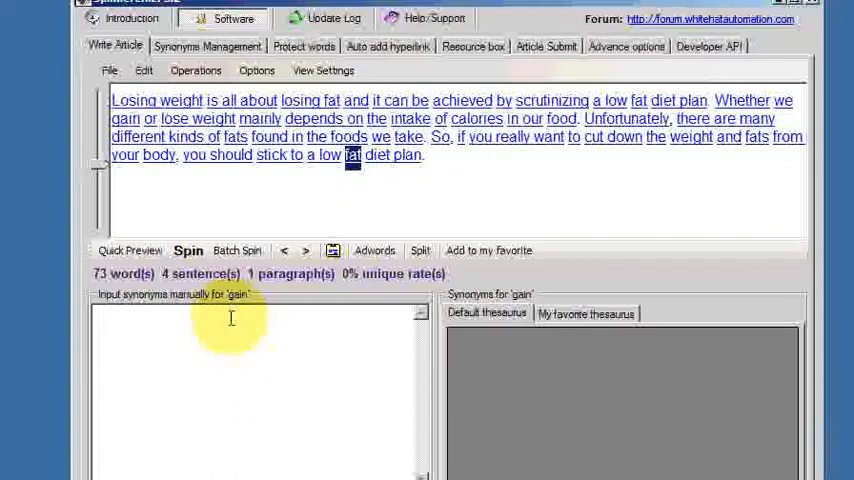
mouse_move(207, 250)
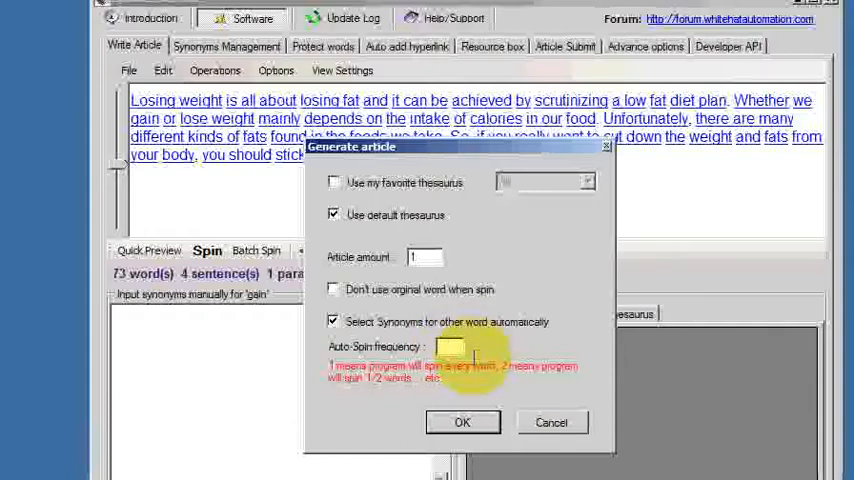
Step: Set auto-spin frequency to 4 and generate one spun article
type("4")
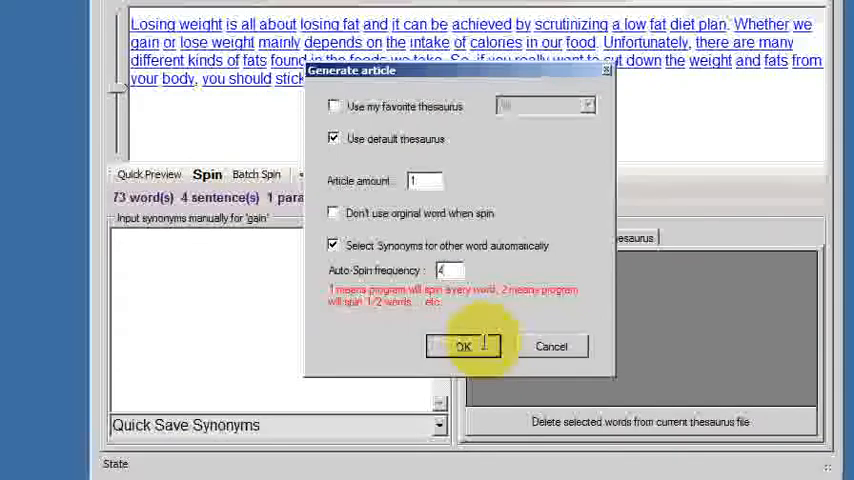
left_click(462, 346)
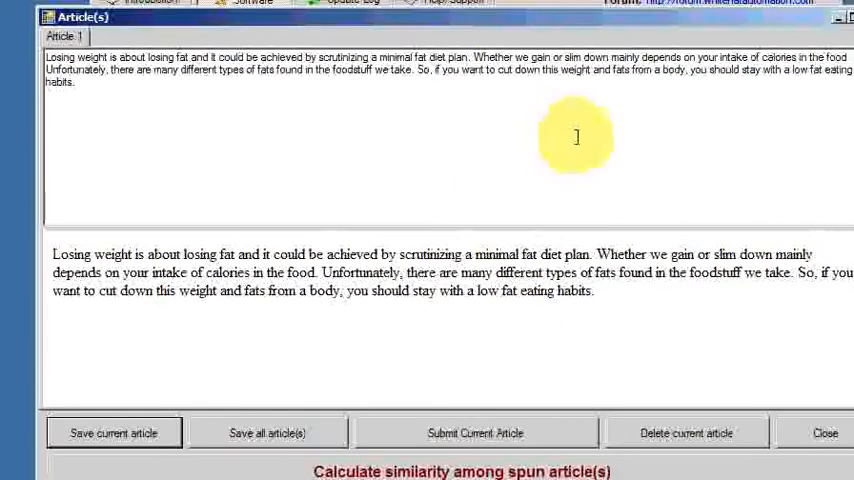
mouse_move(597, 140)
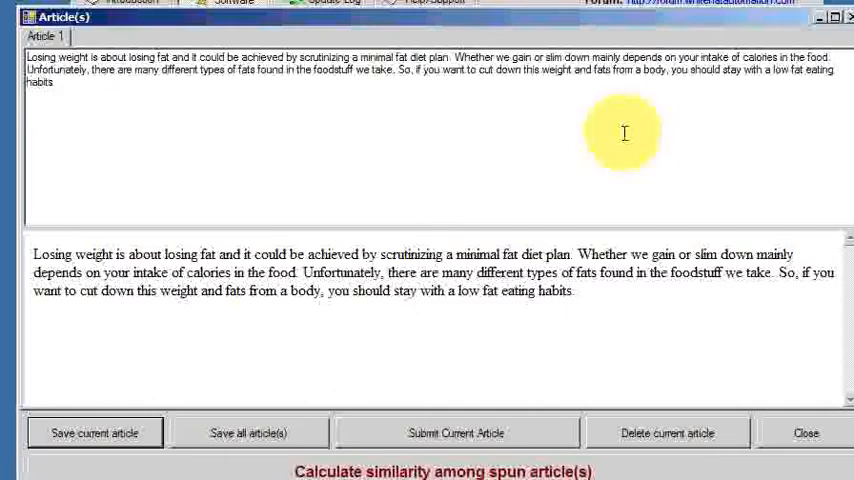
mouse_move(636, 137)
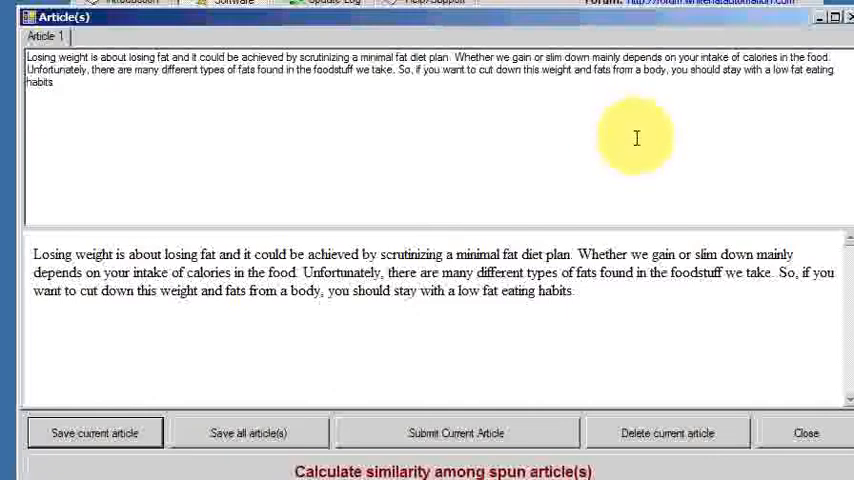